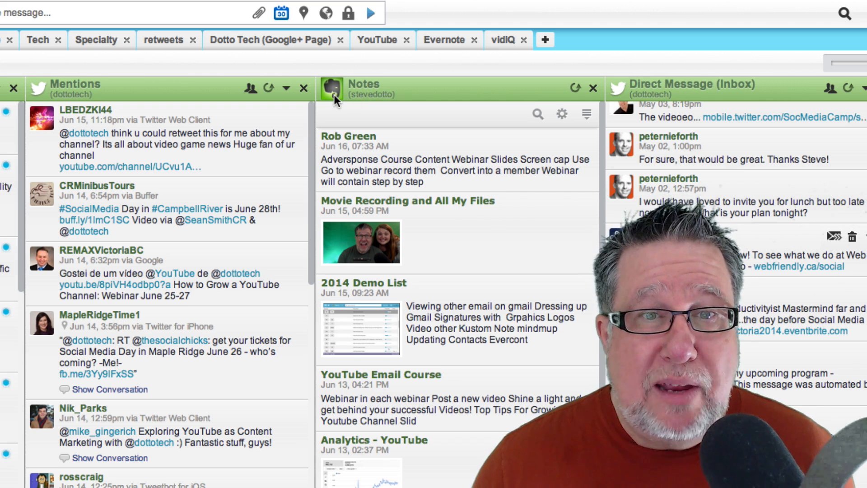
{"action": "mouse_move", "coordinate": [439, 315]}
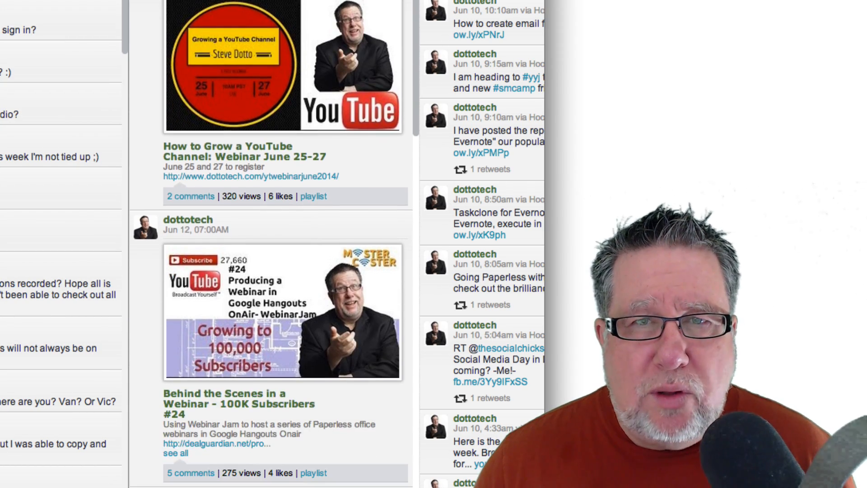
Scroll the dottotech YouTube stream down to the late-May Setting Apps Privacy in Facebook video
{"action": "scroll", "scroll_direction": "down", "scroll_amount": 3}
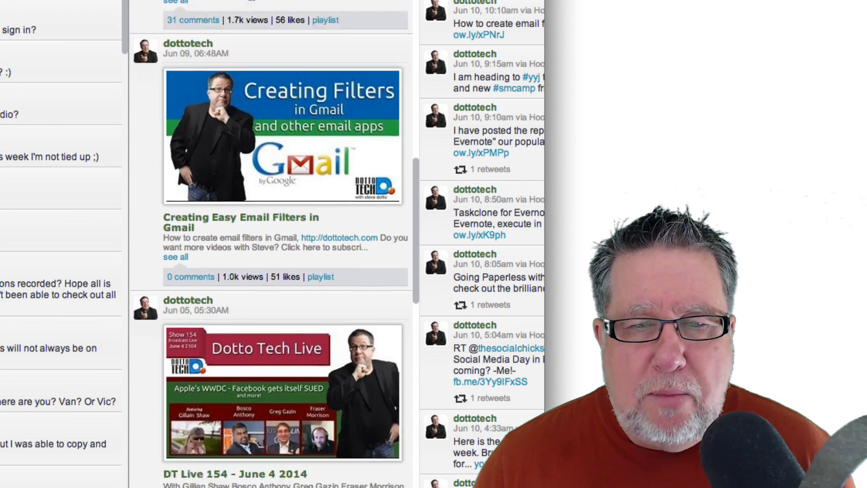
{"action": "scroll", "scroll_direction": "up", "scroll_amount": 3}
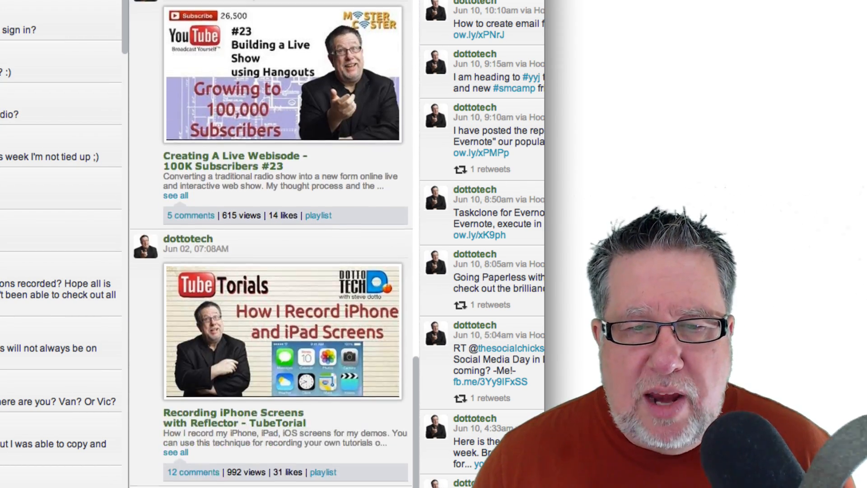
{"action": "scroll", "scroll_direction": "down", "scroll_amount": 3}
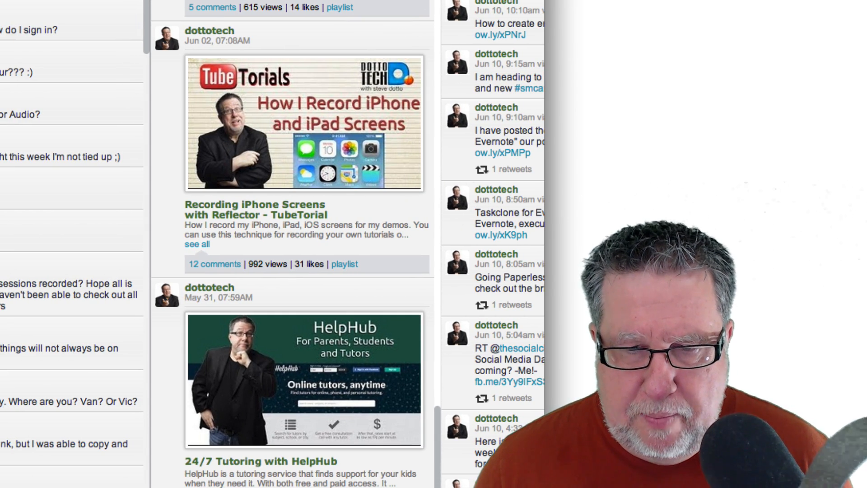
{"action": "scroll", "scroll_direction": "down", "scroll_amount": 3}
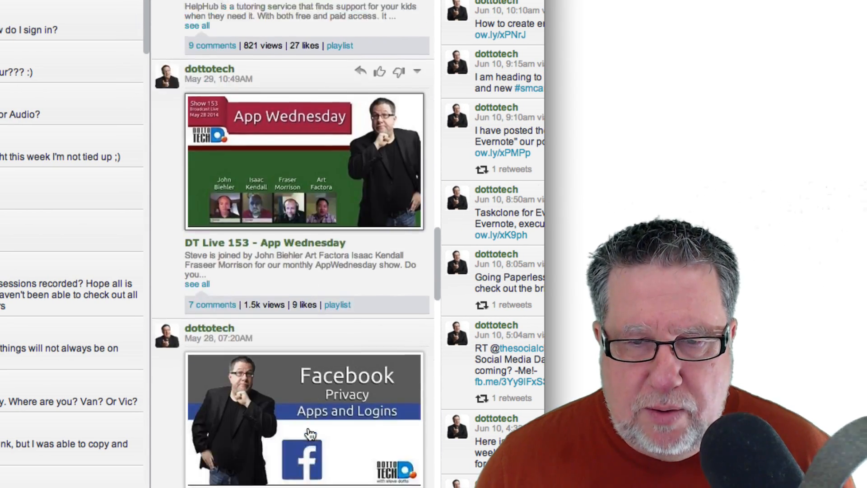
{"action": "scroll", "scroll_direction": "down", "scroll_amount": 3}
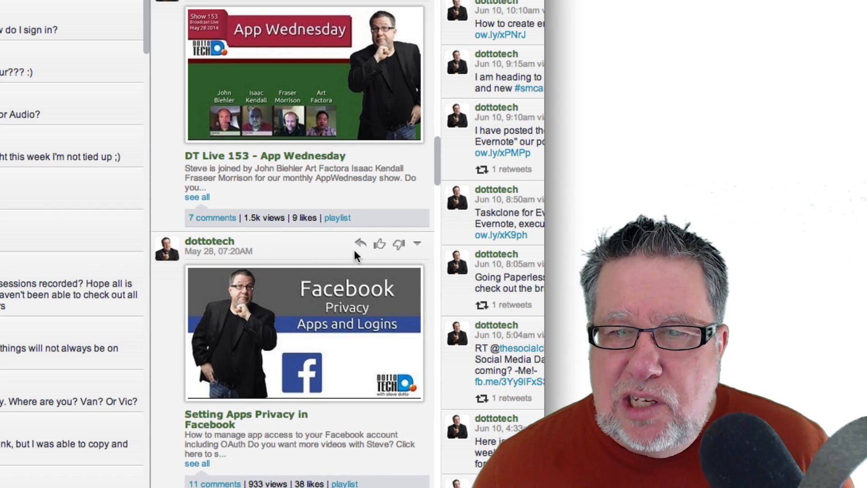
{"action": "mouse_move", "coordinate": [381, 243]}
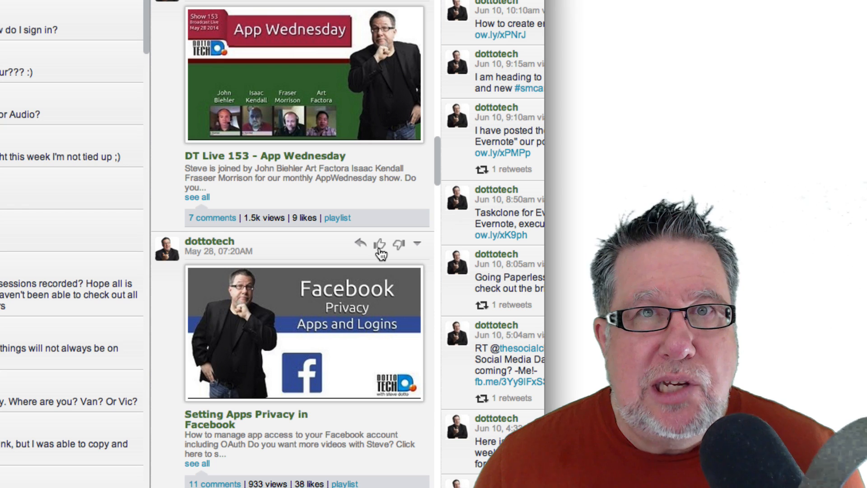
{"action": "mouse_move", "coordinate": [360, 244]}
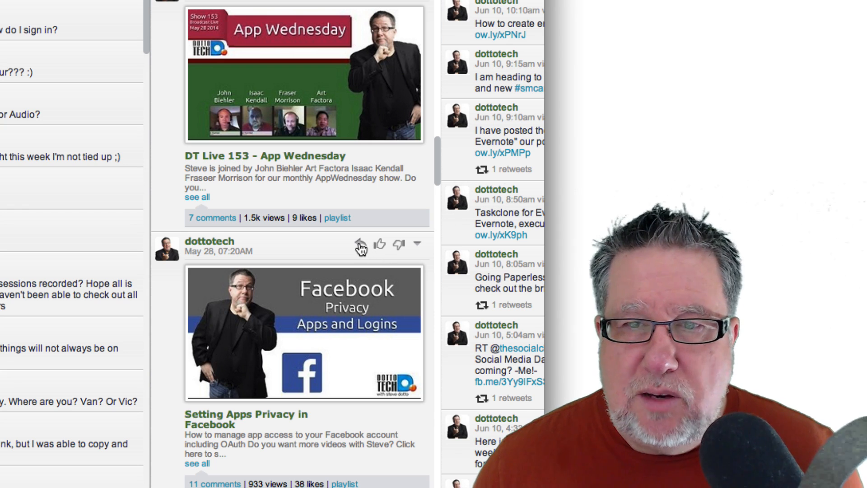
{"action": "mouse_move", "coordinate": [360, 245]}
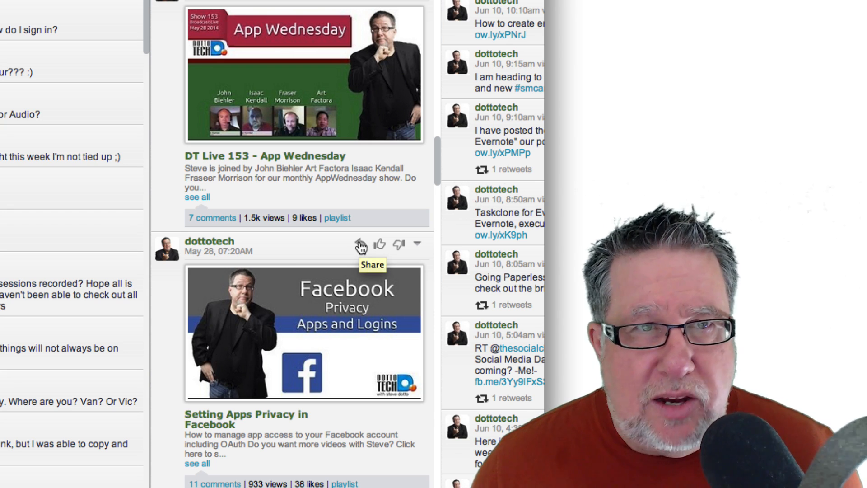
Share the video with lead-in 'Are you on top of your Facebook Privacy Settings....probably not...'
{"action": "left_click", "coordinate": [360, 245]}
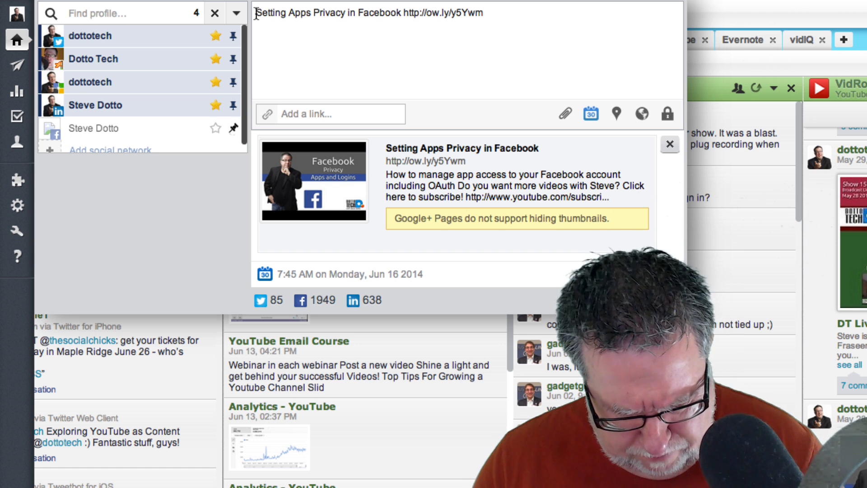
{"action": "type", "text": "Are you on top of your Facebook Privacy Settings....probably  not..."}
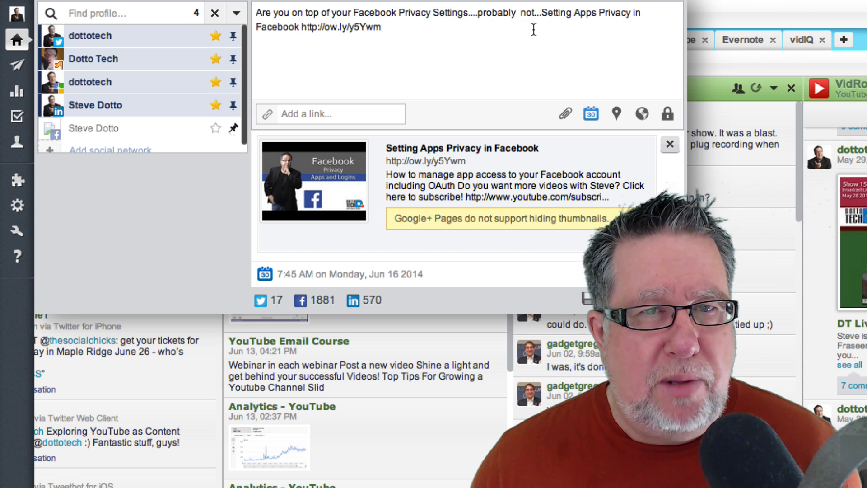
{"action": "mouse_move", "coordinate": [175, 72]}
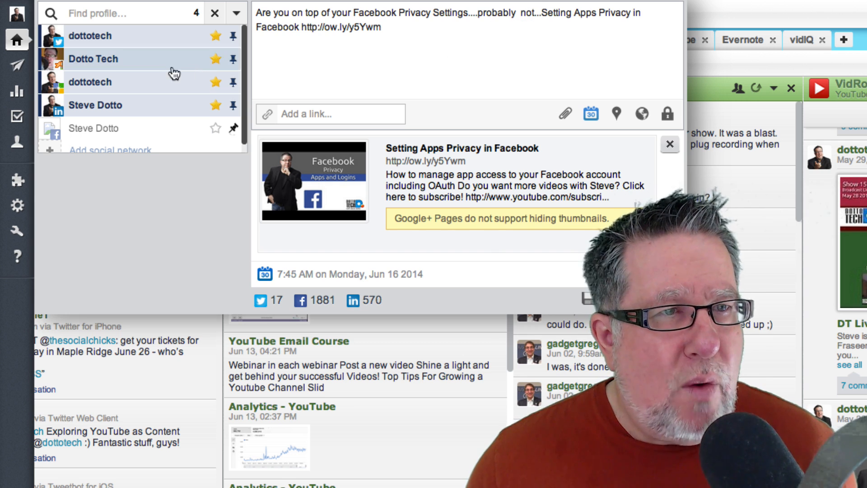
{"action": "mouse_move", "coordinate": [155, 117]}
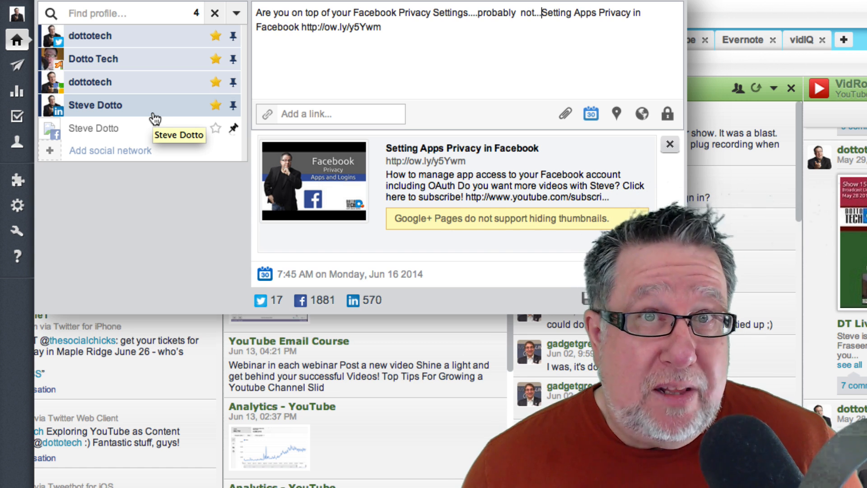
{"action": "mouse_move", "coordinate": [166, 117]}
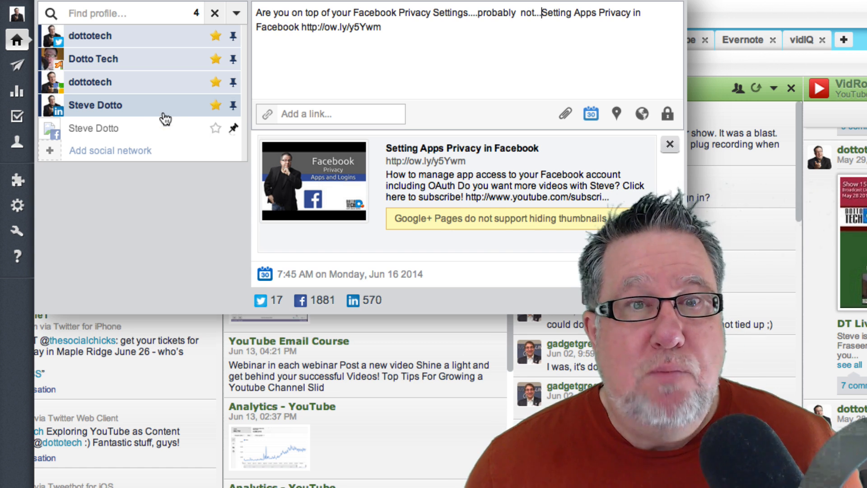
{"action": "mouse_move", "coordinate": [591, 113]}
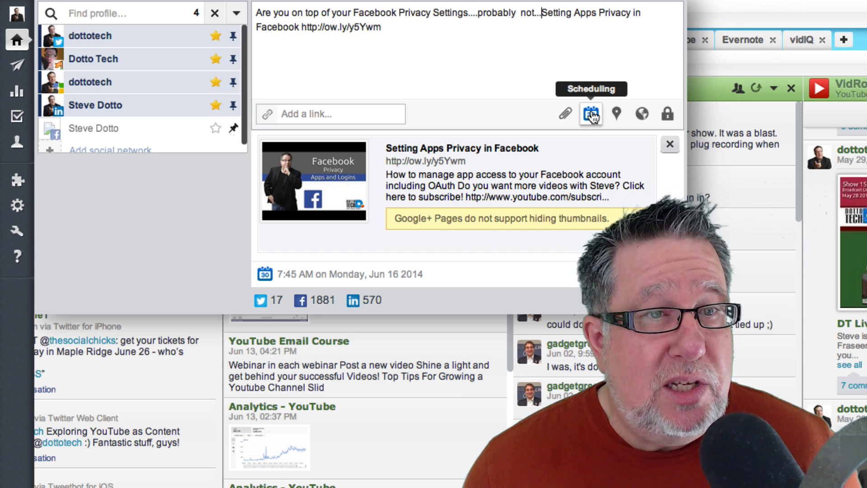
Show the post's scheduling options, June 16, 2014, 7:45 AM with auto-schedule off
{"action": "left_click", "coordinate": [592, 114]}
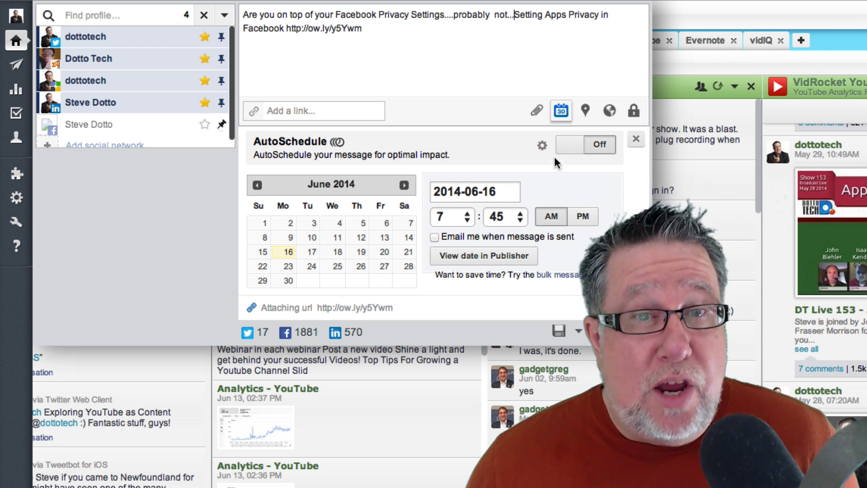
{"action": "mouse_move", "coordinate": [584, 144]}
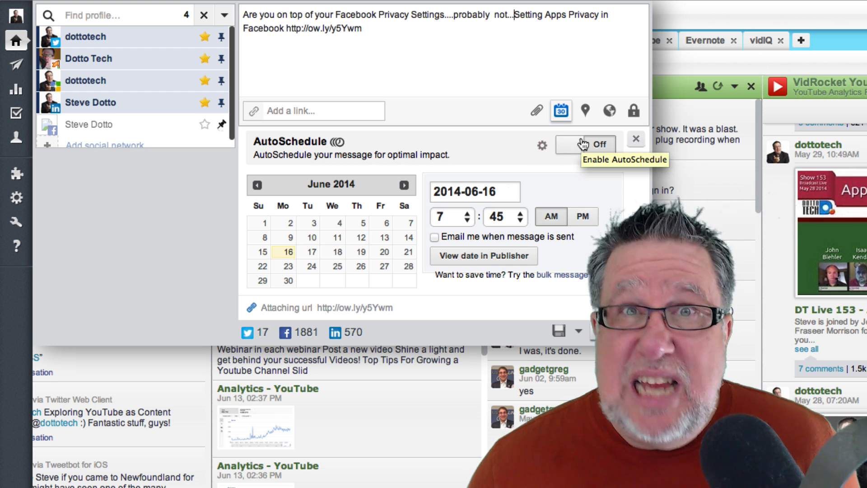
{"action": "mouse_move", "coordinate": [586, 147]}
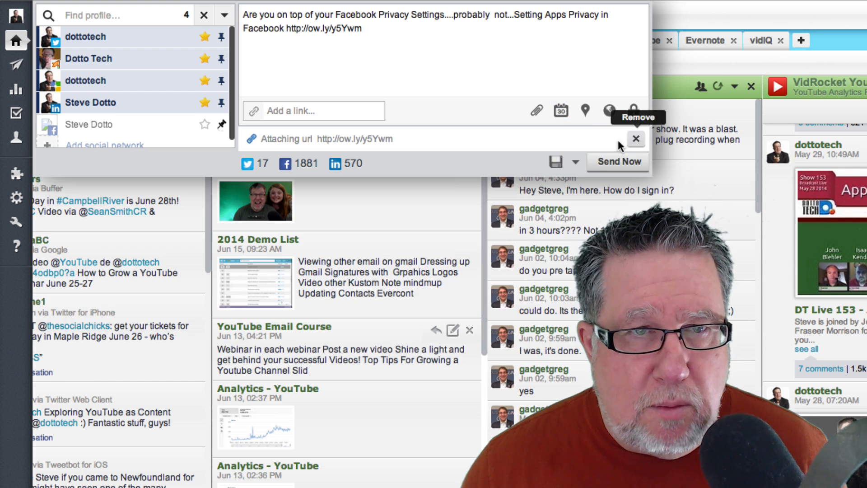
{"action": "mouse_move", "coordinate": [618, 161]}
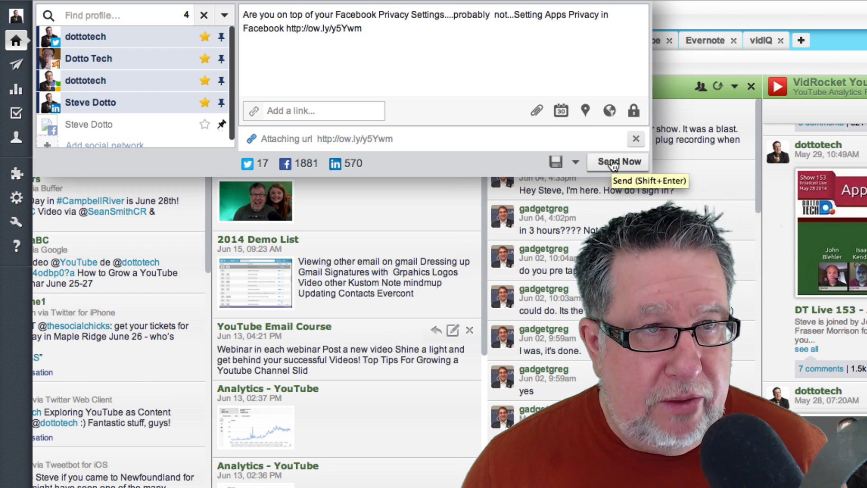
Send the Facebook privacy video post now, confirm it posted, and move to Twitter
{"action": "left_click", "coordinate": [617, 162]}
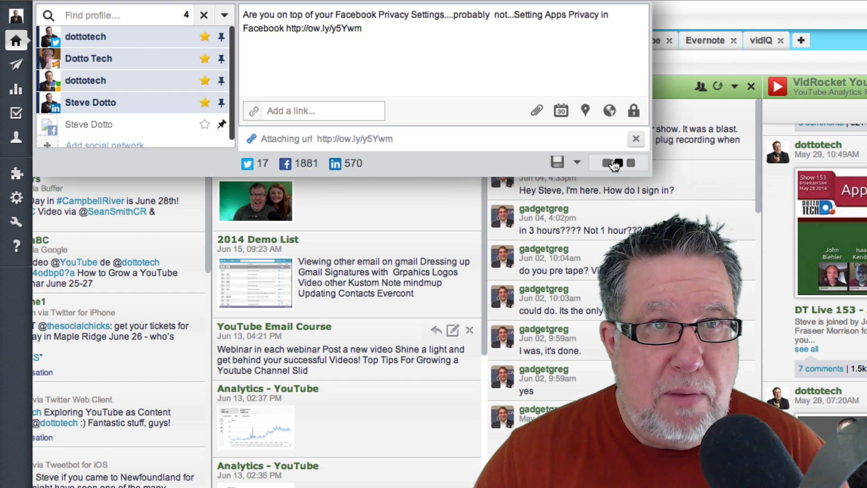
{"action": "left_click", "coordinate": [612, 163]}
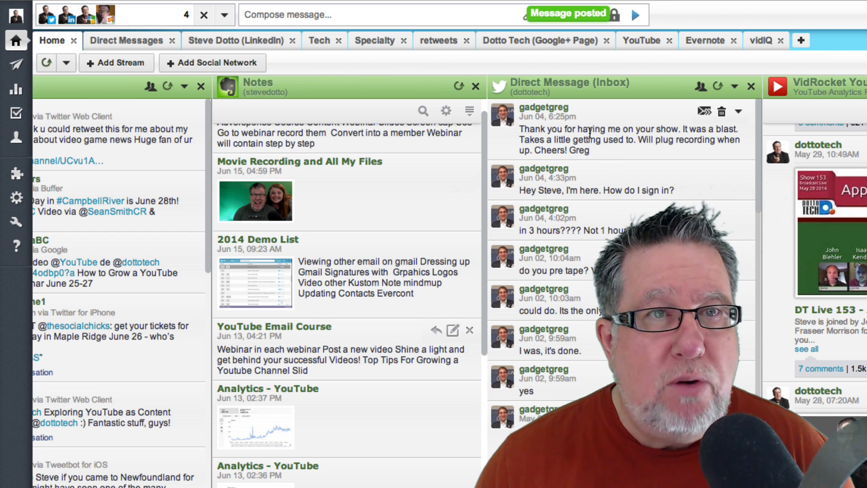
{"action": "mouse_move", "coordinate": [302, 31]}
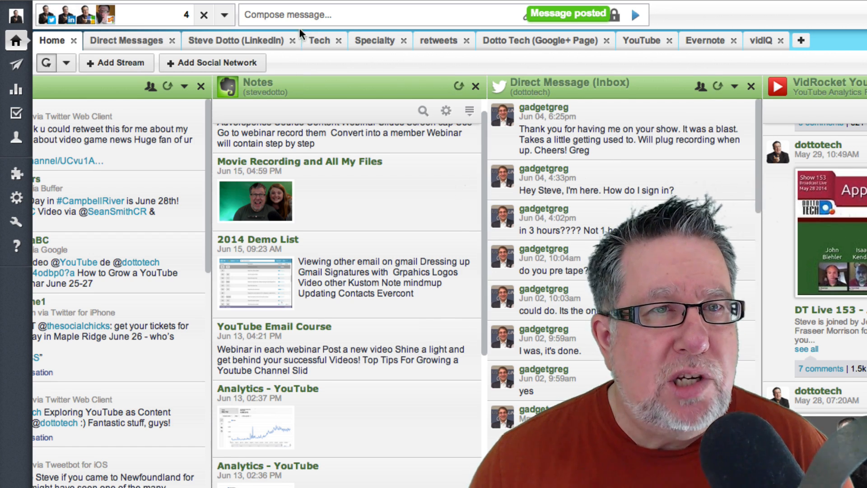
{"action": "left_click", "coordinate": [252, 34]}
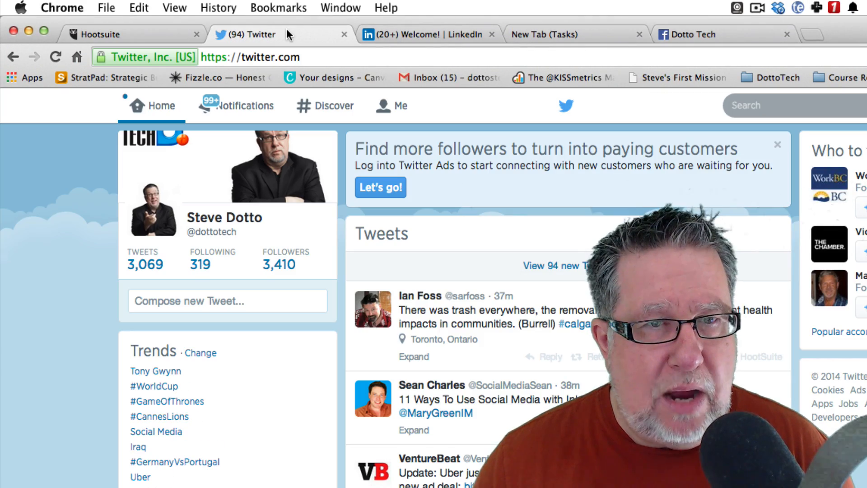
Show the dottotech Twitter profile with the Facebook privacy video as the newest tweet
{"action": "left_click", "coordinate": [145, 265]}
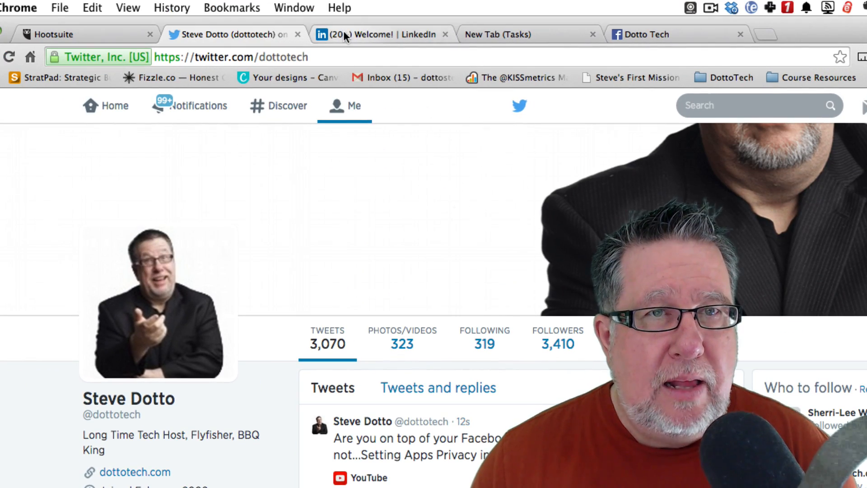
Load the 20+ new LinkedIn updates and find Steve Dotto's Facebook privacy video update
{"action": "left_click", "coordinate": [381, 35]}
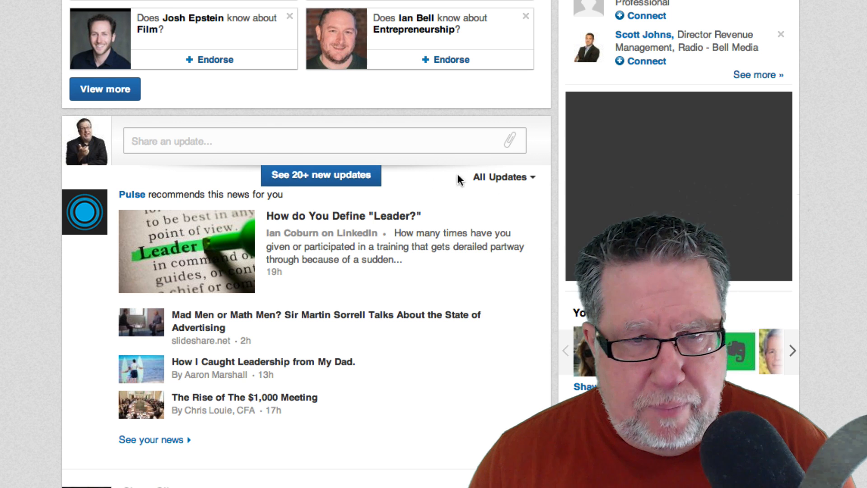
{"action": "mouse_move", "coordinate": [376, 222]}
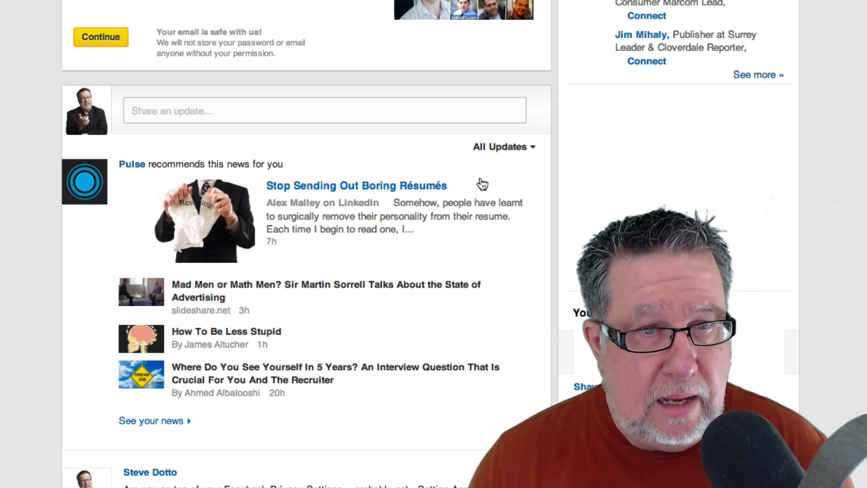
{"action": "scroll", "scroll_direction": "down", "scroll_amount": 3}
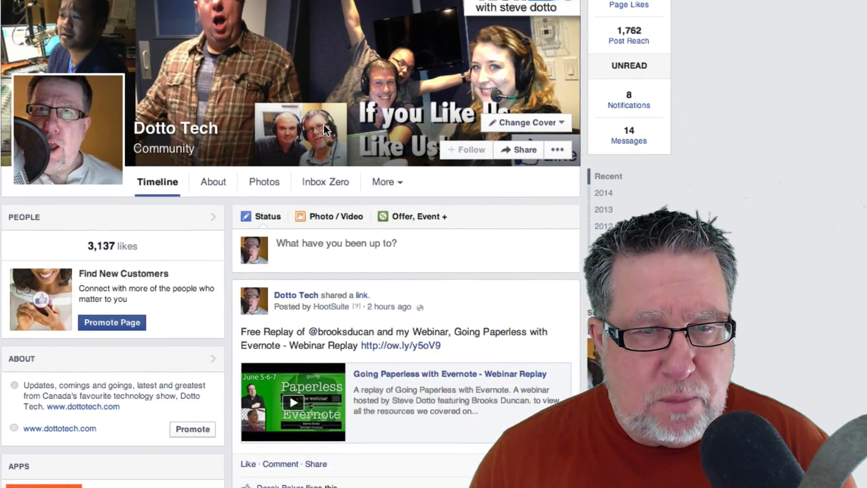
Scroll the Dotto Tech Facebook page timeline to look over recent posts
{"action": "scroll", "scroll_direction": "down", "scroll_amount": 3}
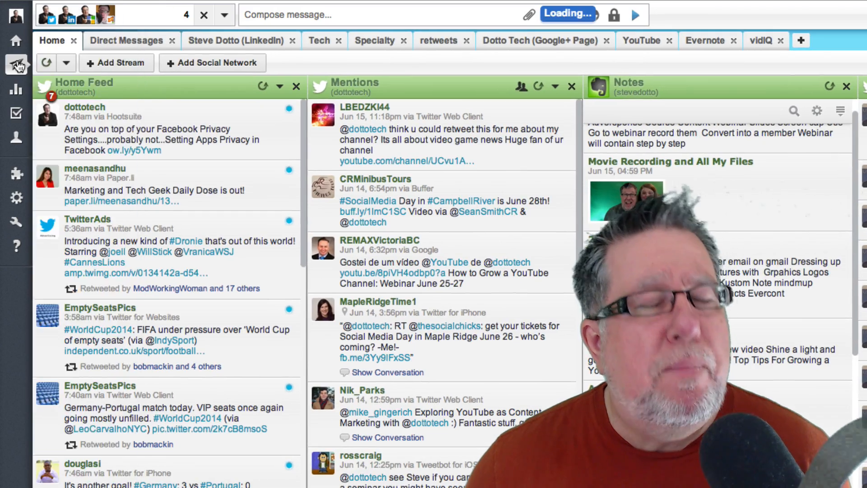
Show the Publisher's Scheduled list of posts from today through June 20
{"action": "left_click", "coordinate": [16, 65]}
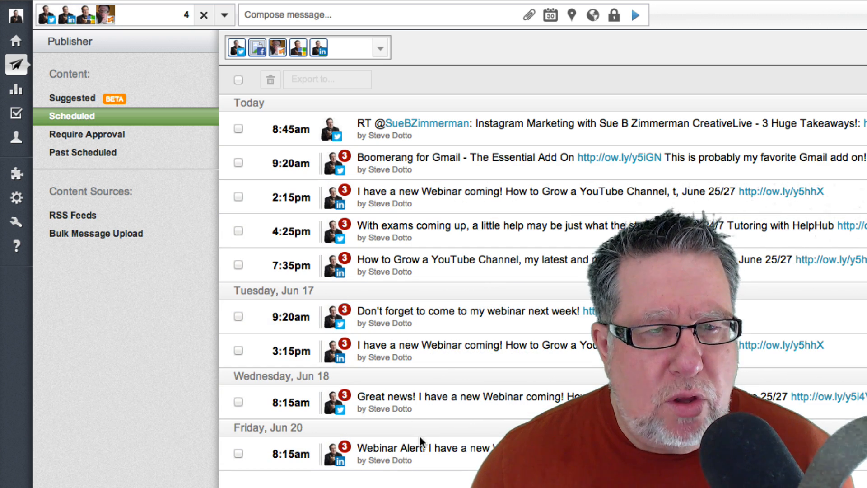
{"action": "mouse_move", "coordinate": [432, 458]}
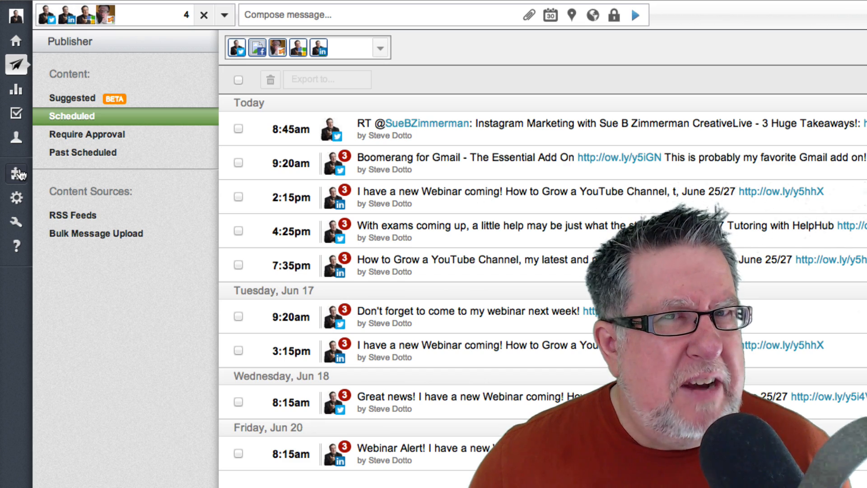
Browse the App Directory's full All Apps list of 104 add-on apps
{"action": "left_click", "coordinate": [16, 174]}
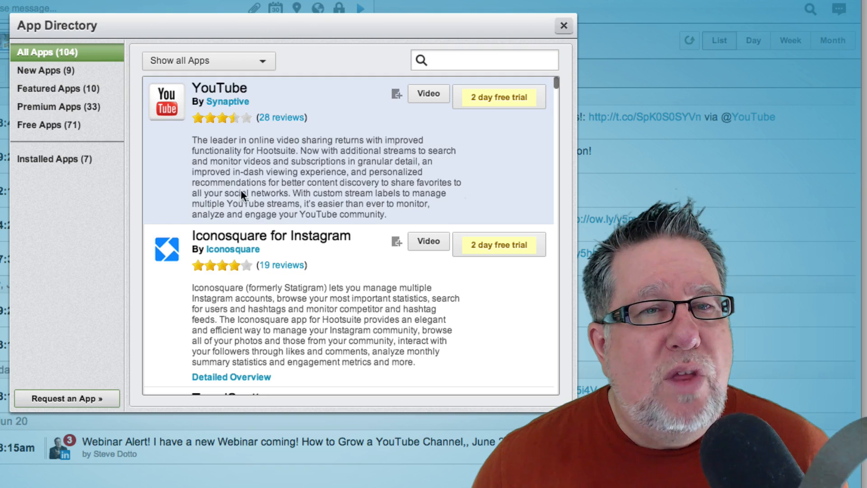
{"action": "scroll", "scroll_direction": "down", "scroll_amount": 3}
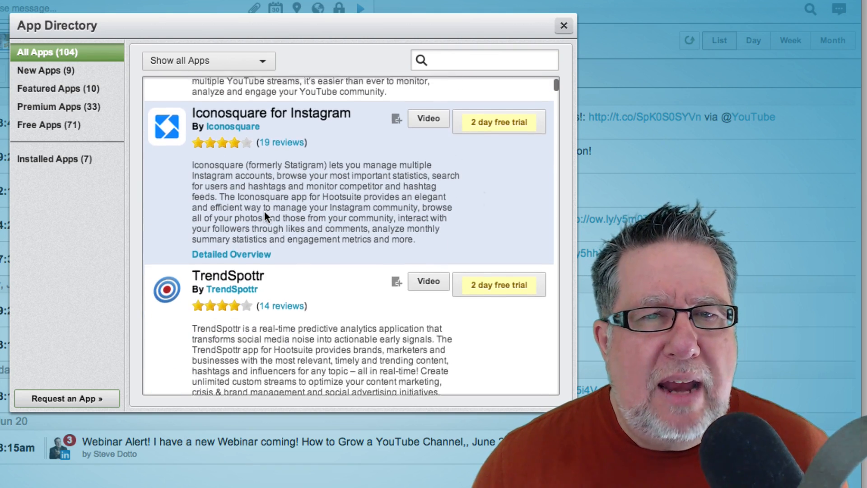
{"action": "scroll", "scroll_direction": "down", "scroll_amount": 3}
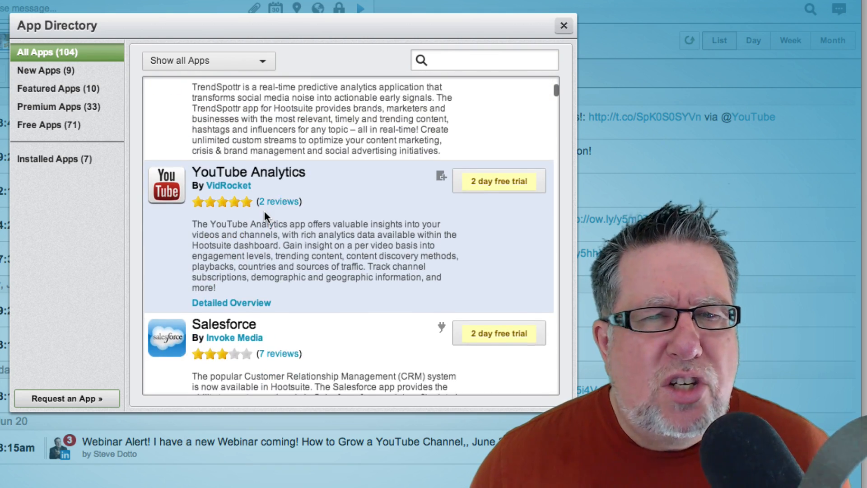
{"action": "scroll", "scroll_direction": "down", "scroll_amount": 3}
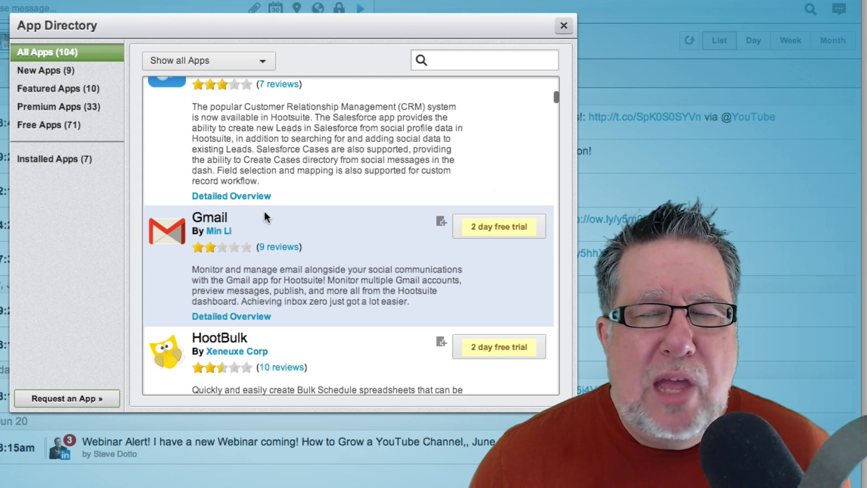
{"action": "scroll", "scroll_direction": "down", "scroll_amount": 3}
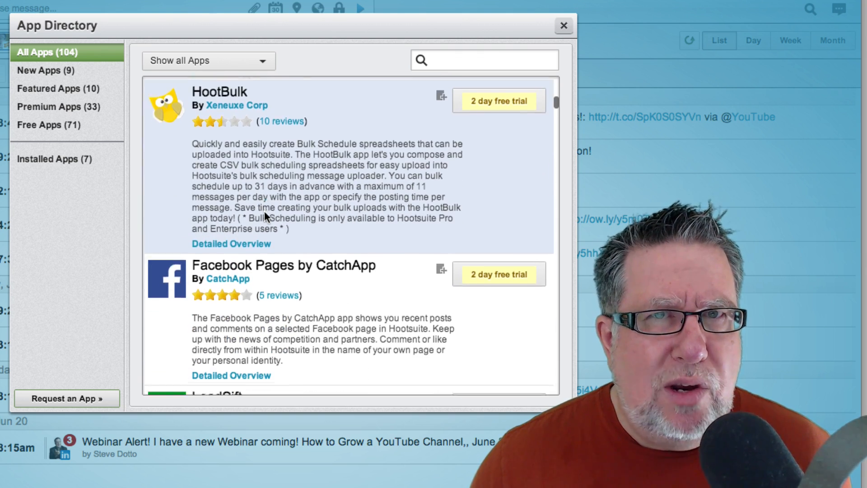
{"action": "scroll", "scroll_direction": "down", "scroll_amount": 3}
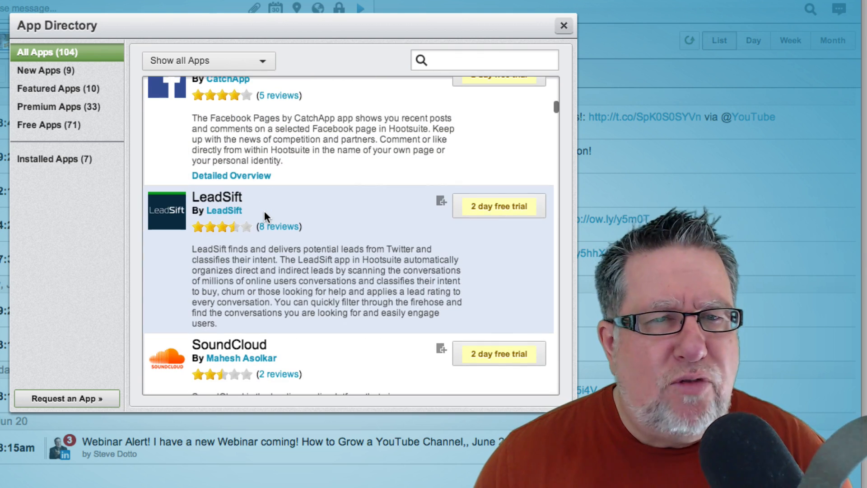
{"action": "scroll", "scroll_direction": "down", "scroll_amount": 3}
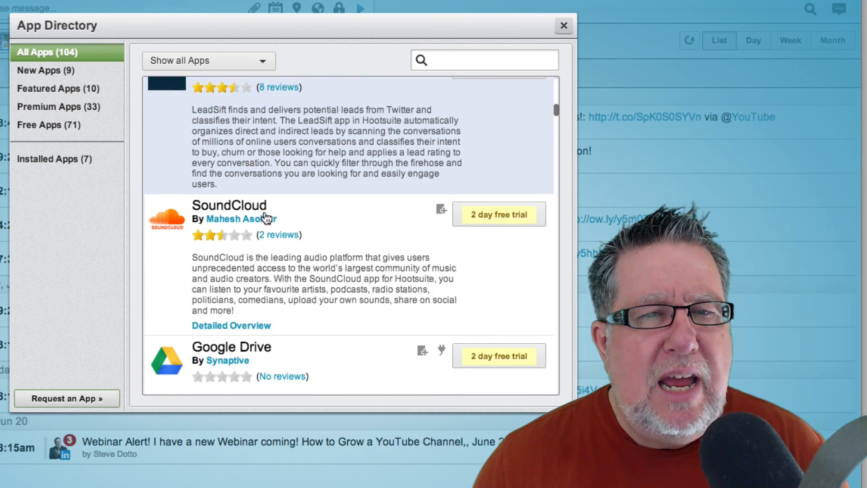
{"action": "scroll", "scroll_direction": "down", "scroll_amount": 3}
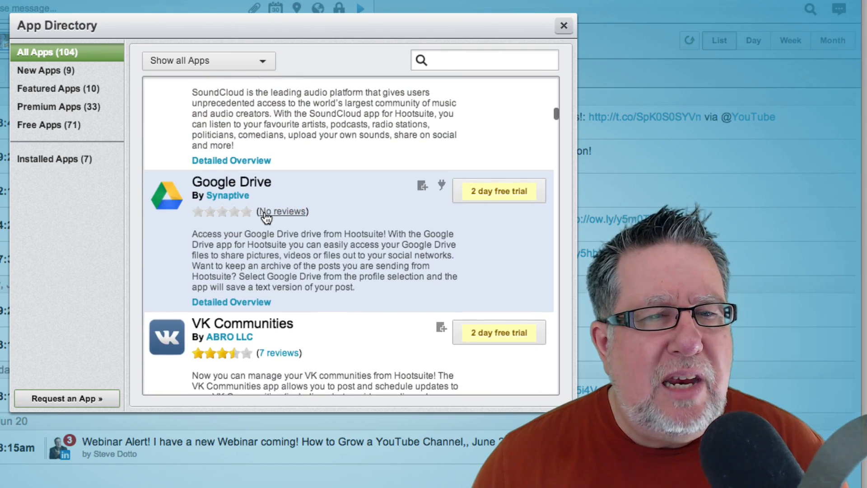
{"action": "scroll", "scroll_direction": "down", "scroll_amount": 3}
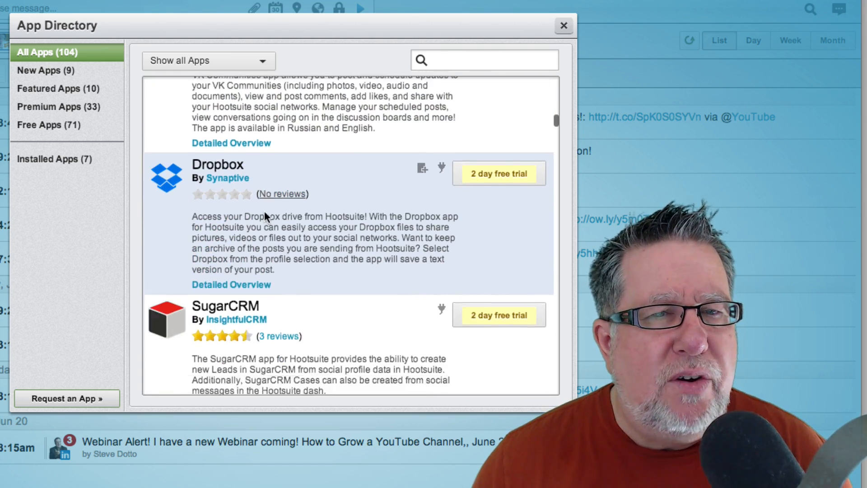
{"action": "scroll", "scroll_direction": "down", "scroll_amount": 3}
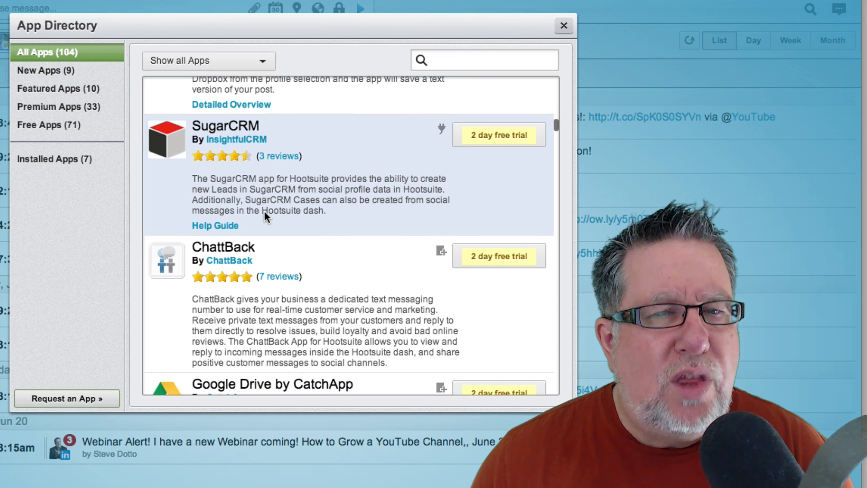
{"action": "scroll", "scroll_direction": "down", "scroll_amount": 3}
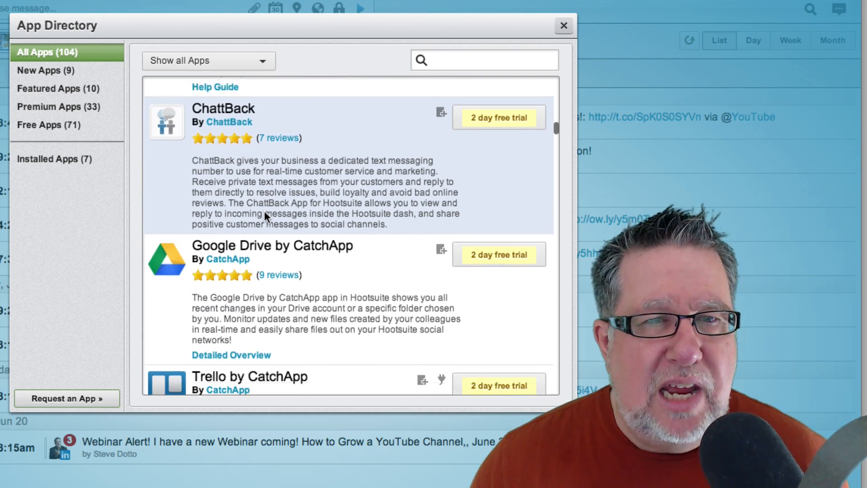
{"action": "scroll", "scroll_direction": "down", "scroll_amount": 3}
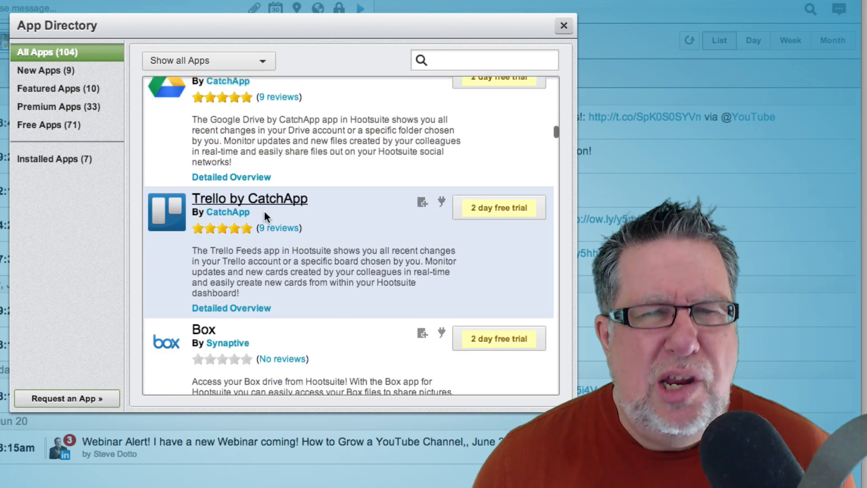
{"action": "scroll", "scroll_direction": "down", "scroll_amount": 3}
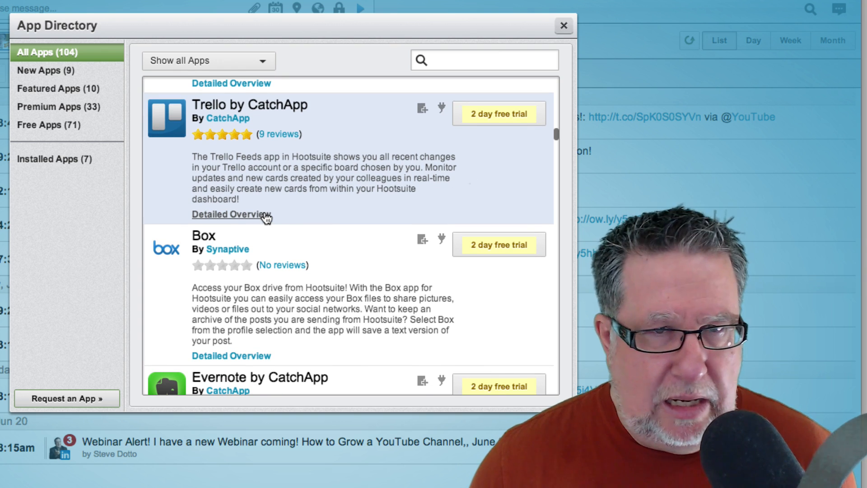
{"action": "scroll", "scroll_direction": "down", "scroll_amount": 3}
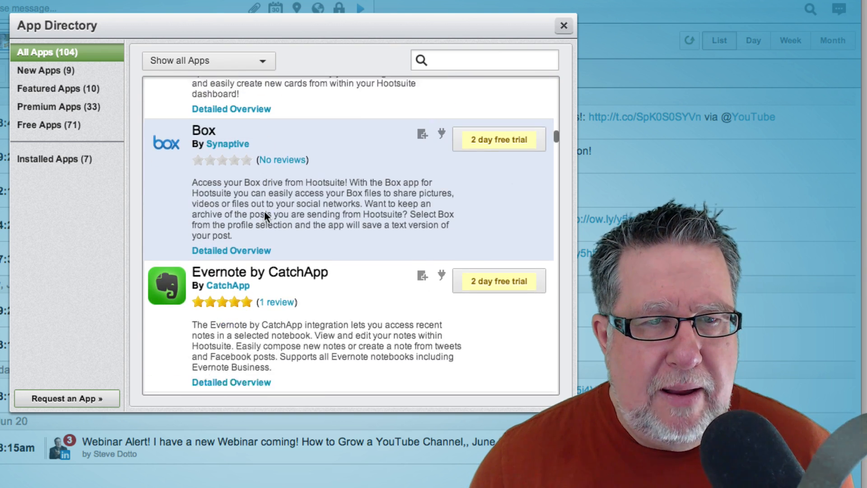
{"action": "scroll", "scroll_direction": "down", "scroll_amount": 3}
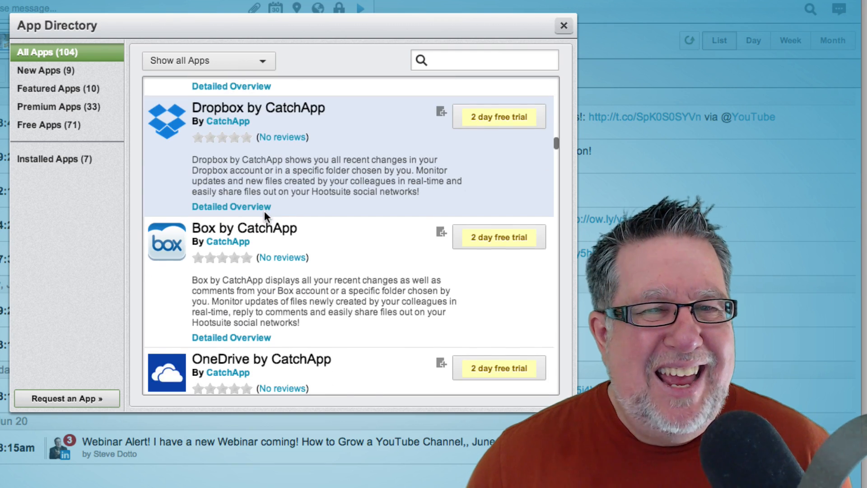
{"action": "scroll", "scroll_direction": "down", "scroll_amount": 3}
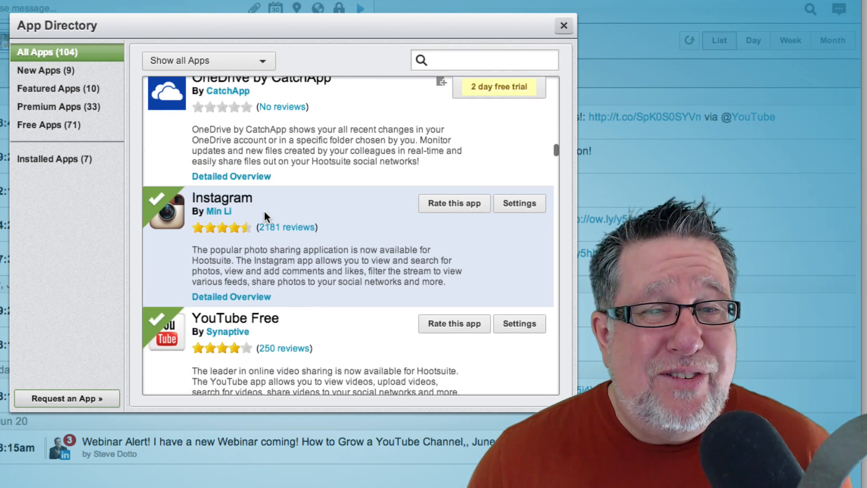
{"action": "scroll", "scroll_direction": "down", "scroll_amount": 3}
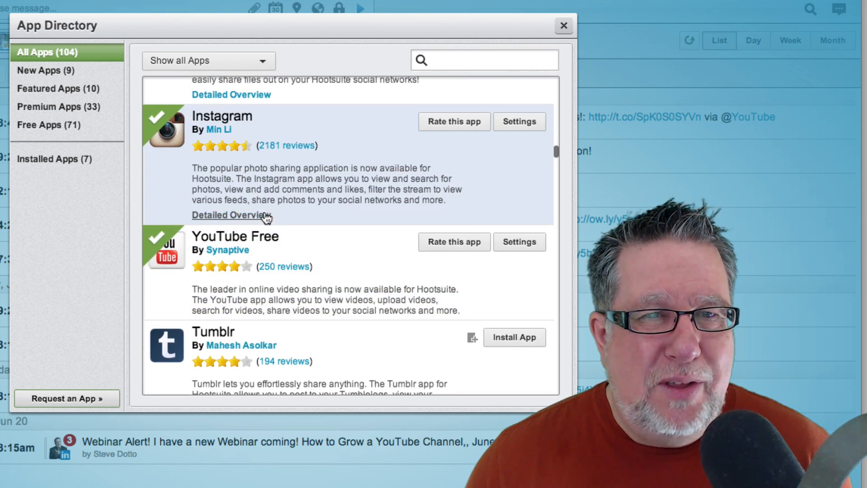
{"action": "scroll", "scroll_direction": "down", "scroll_amount": 3}
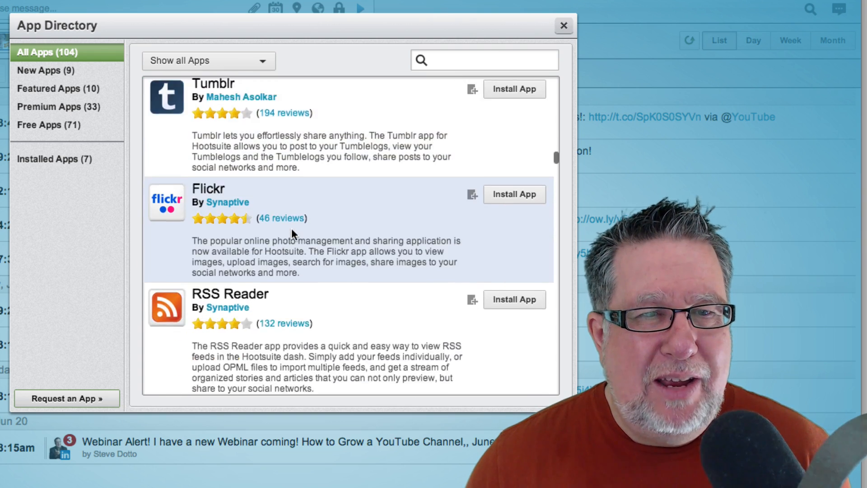
{"action": "scroll", "scroll_direction": "down", "scroll_amount": 3}
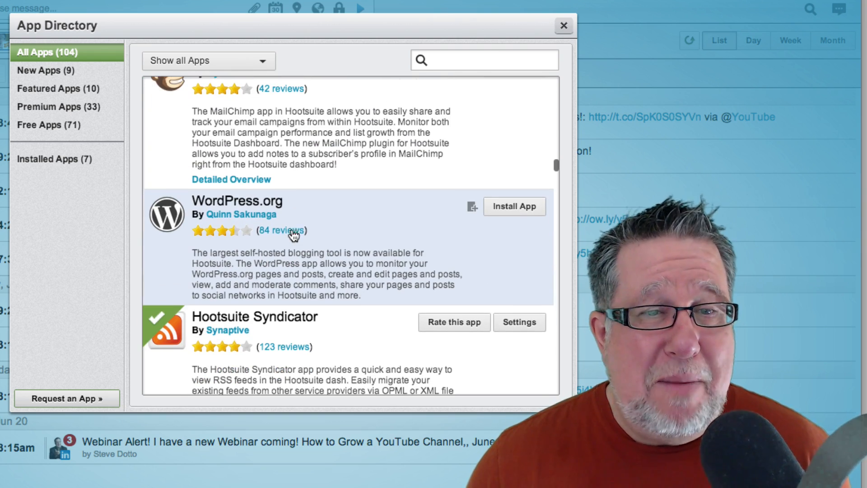